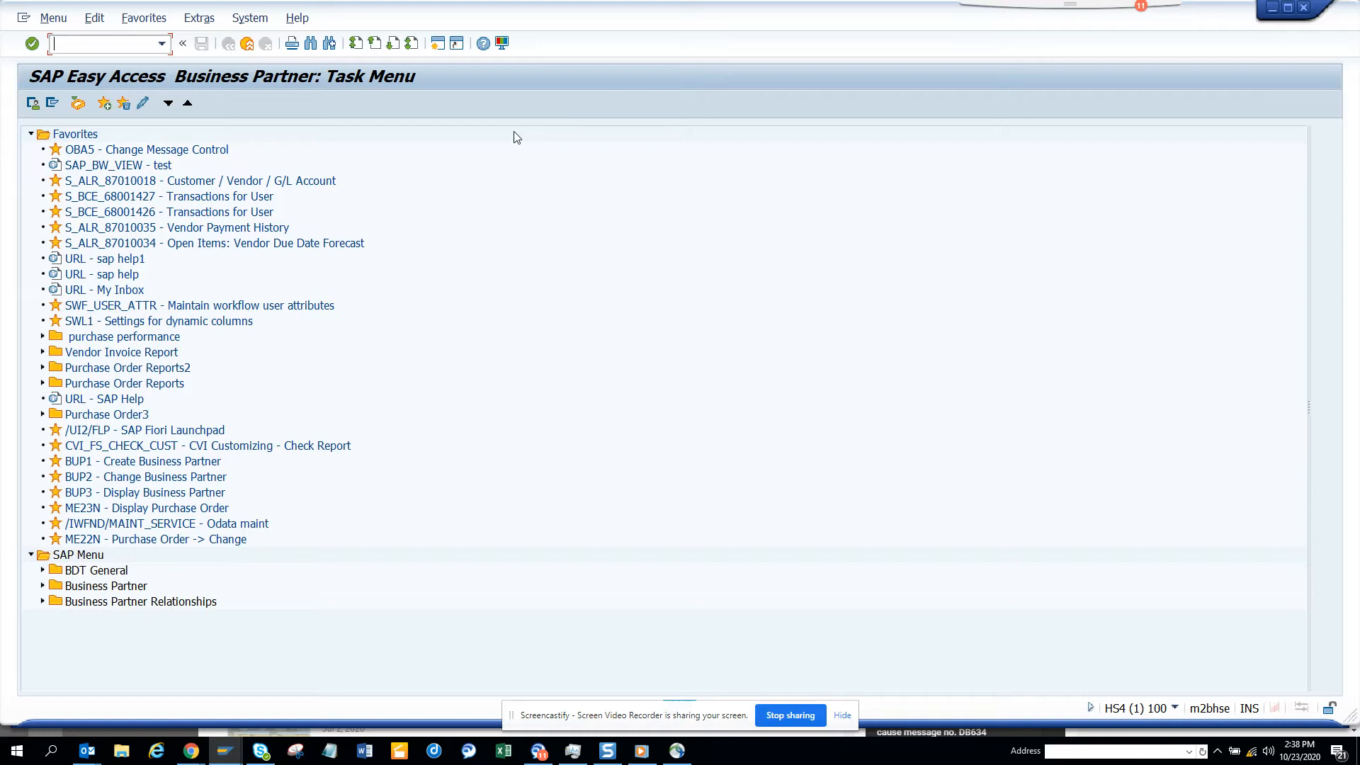
- Enter transaction FBL1N to open Vendor Line Item Display for company code 1710
type("fbl1")
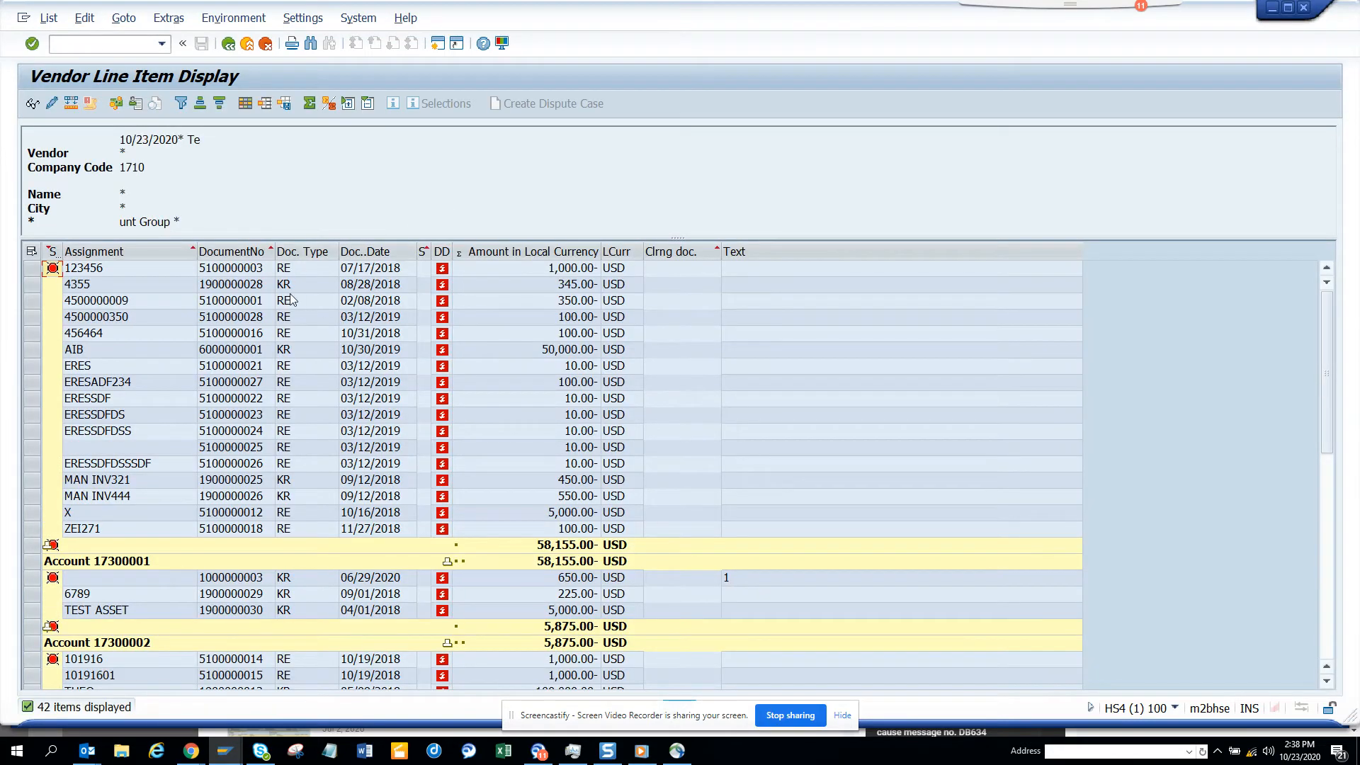
mouse_move(305, 146)
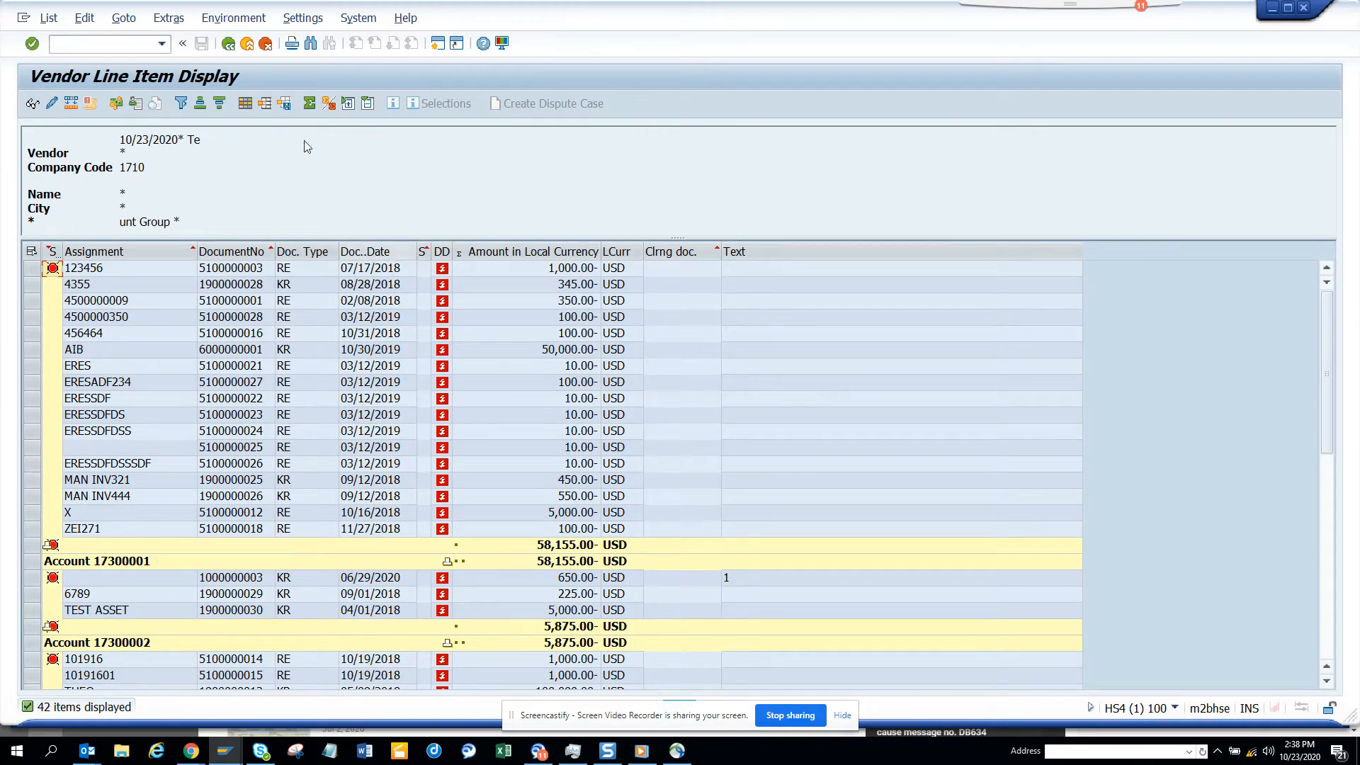
left_click(302, 17)
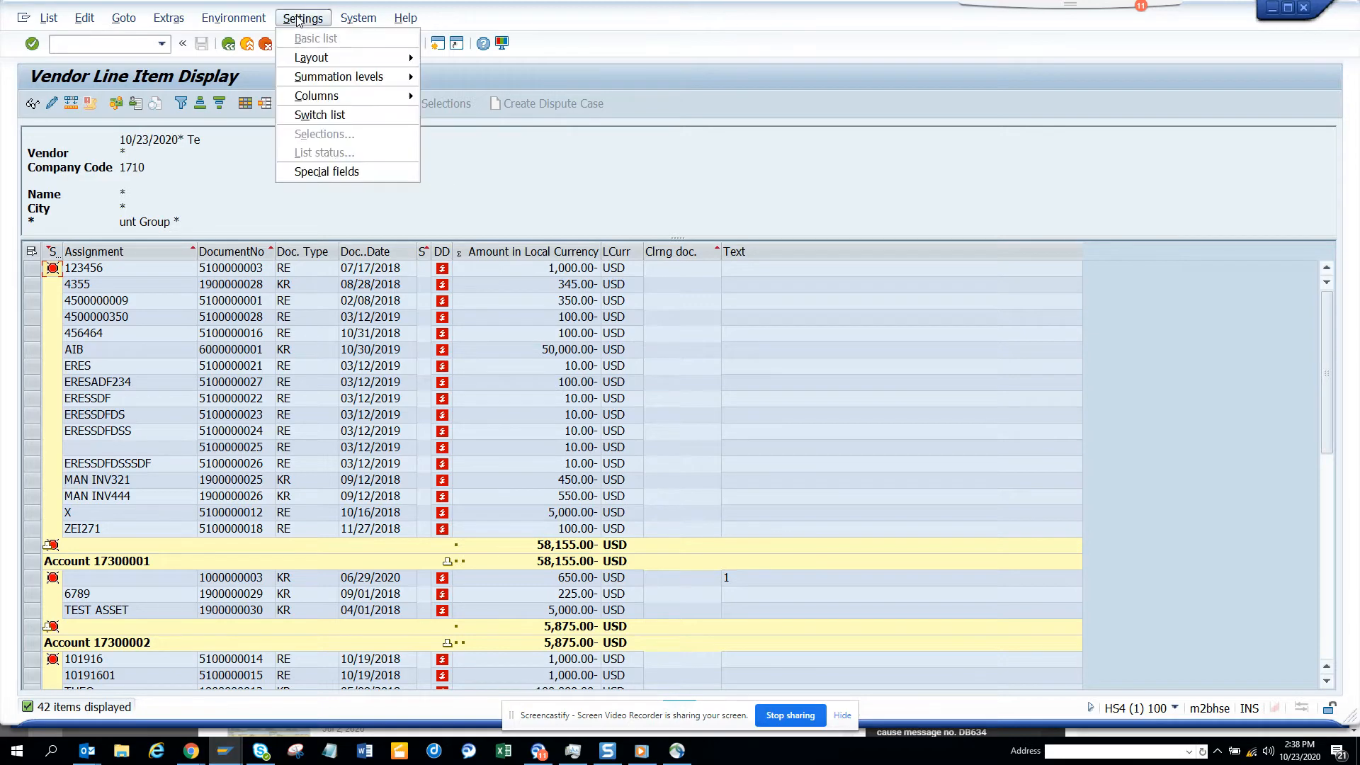
mouse_move(319, 115)
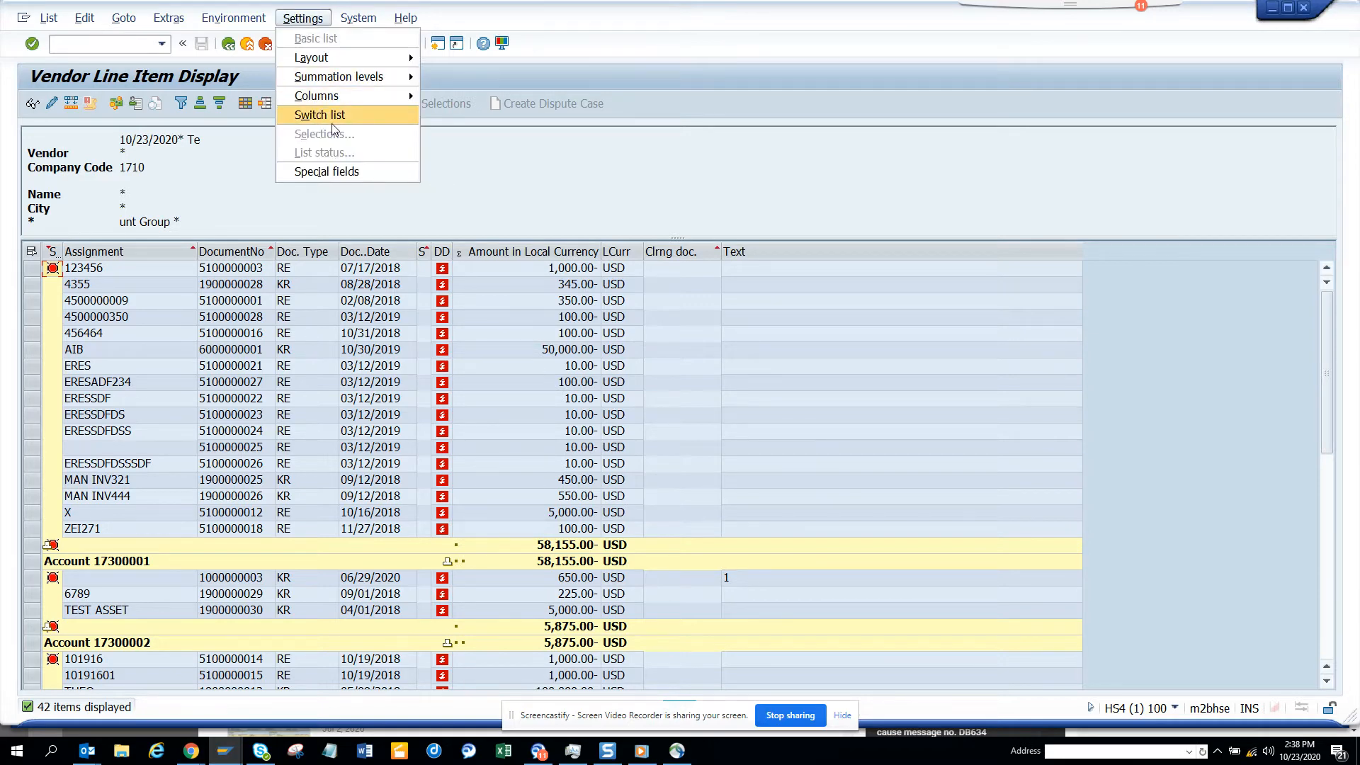
left_click(319, 115)
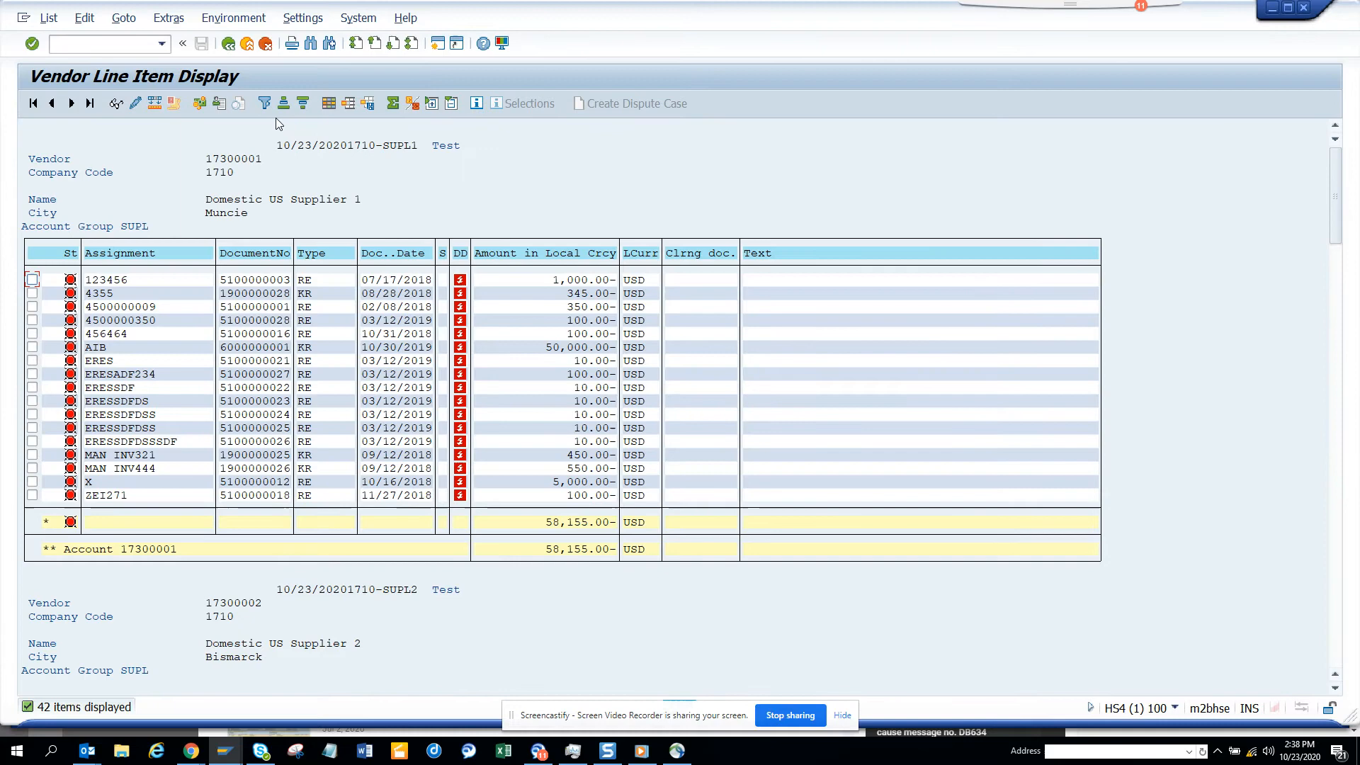
left_click(302, 17)
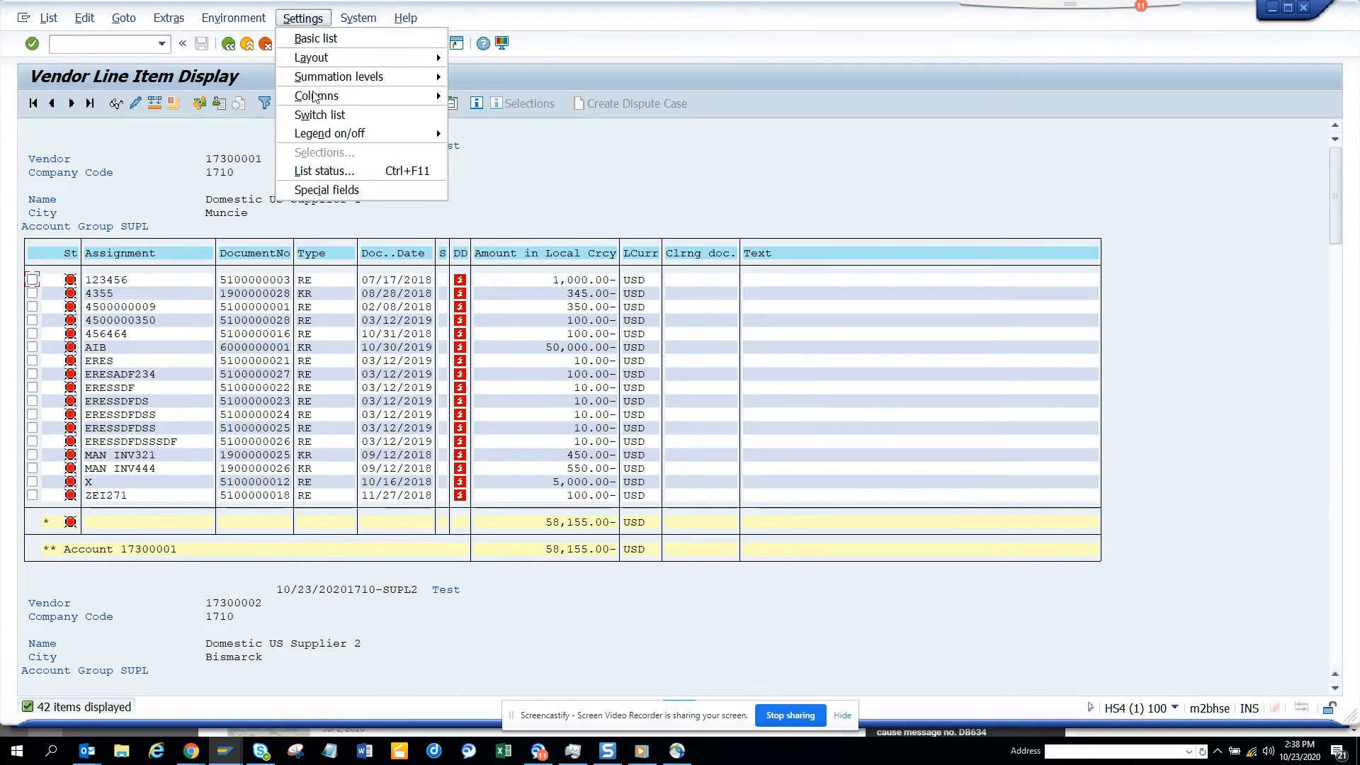
left_click(316, 38)
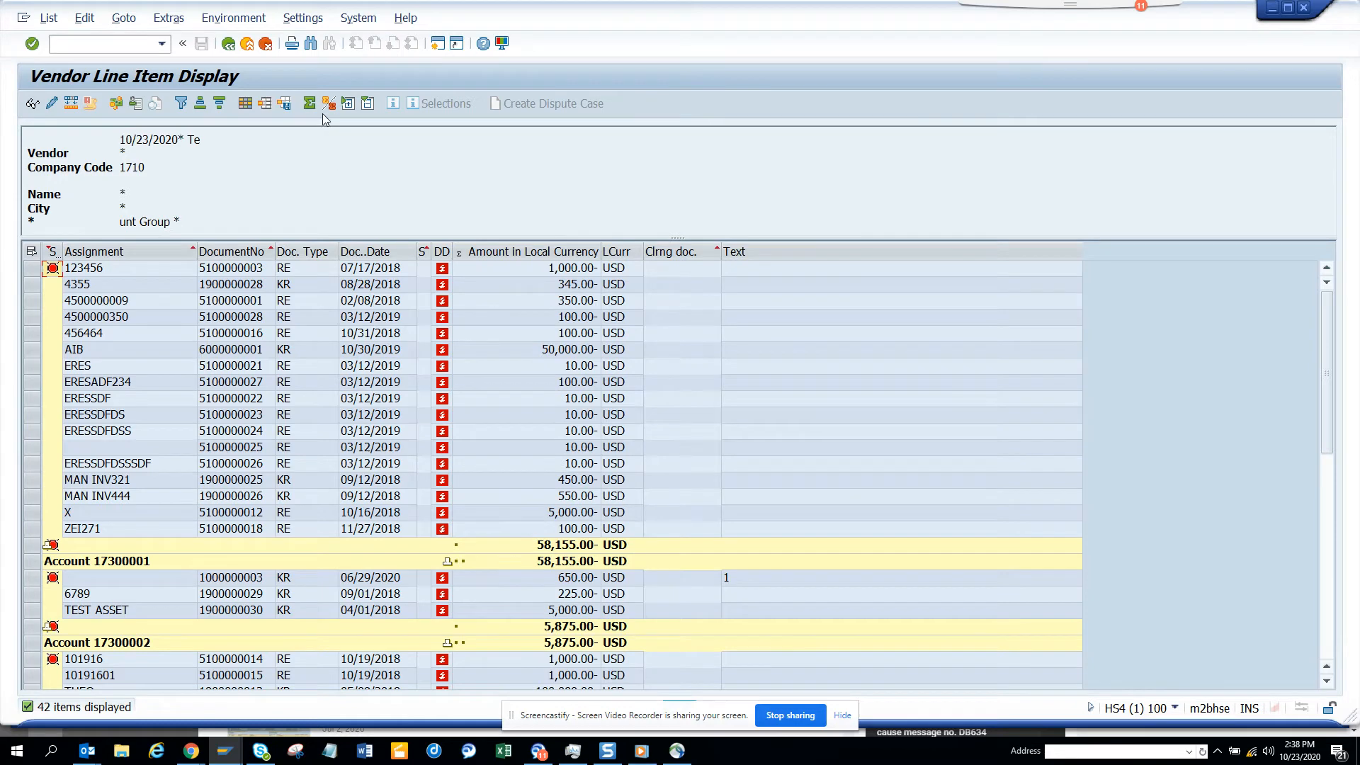
mouse_move(198, 113)
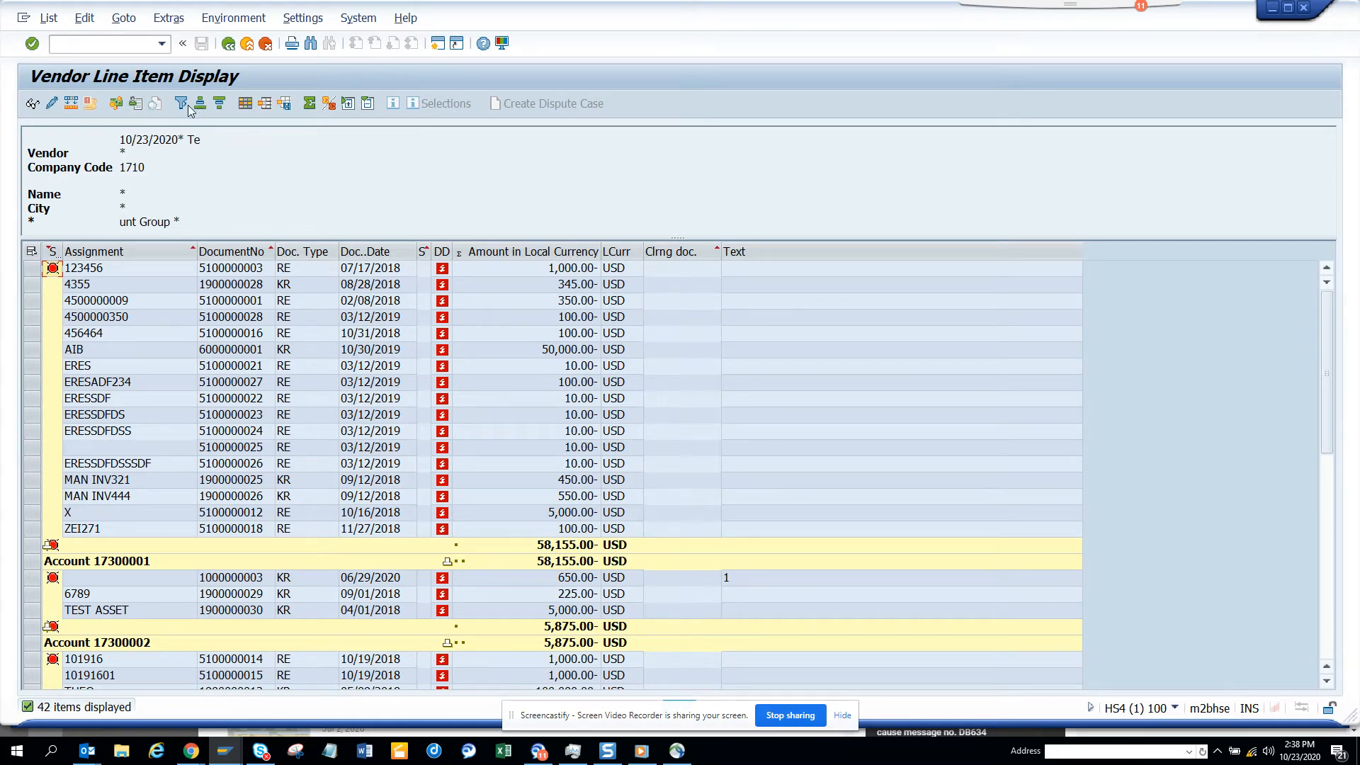
mouse_move(286, 119)
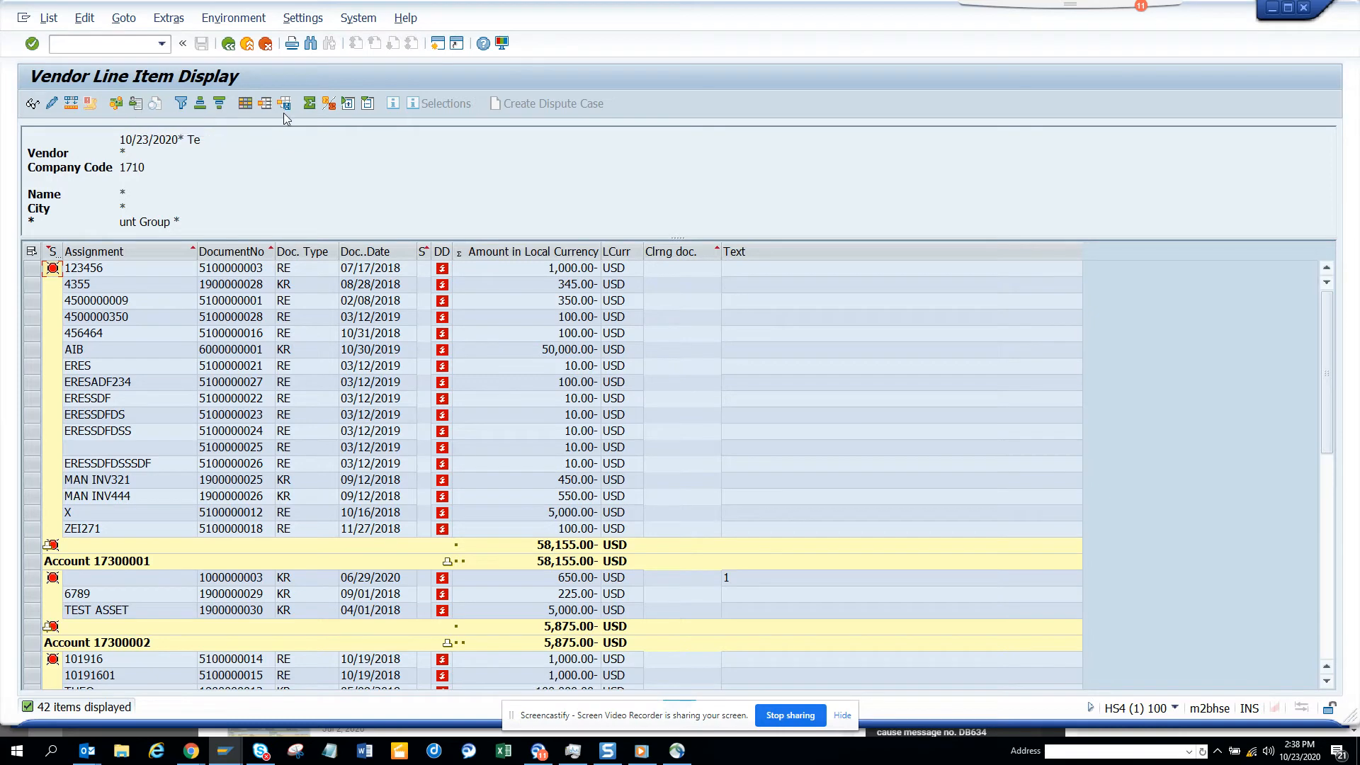
left_click(357, 17)
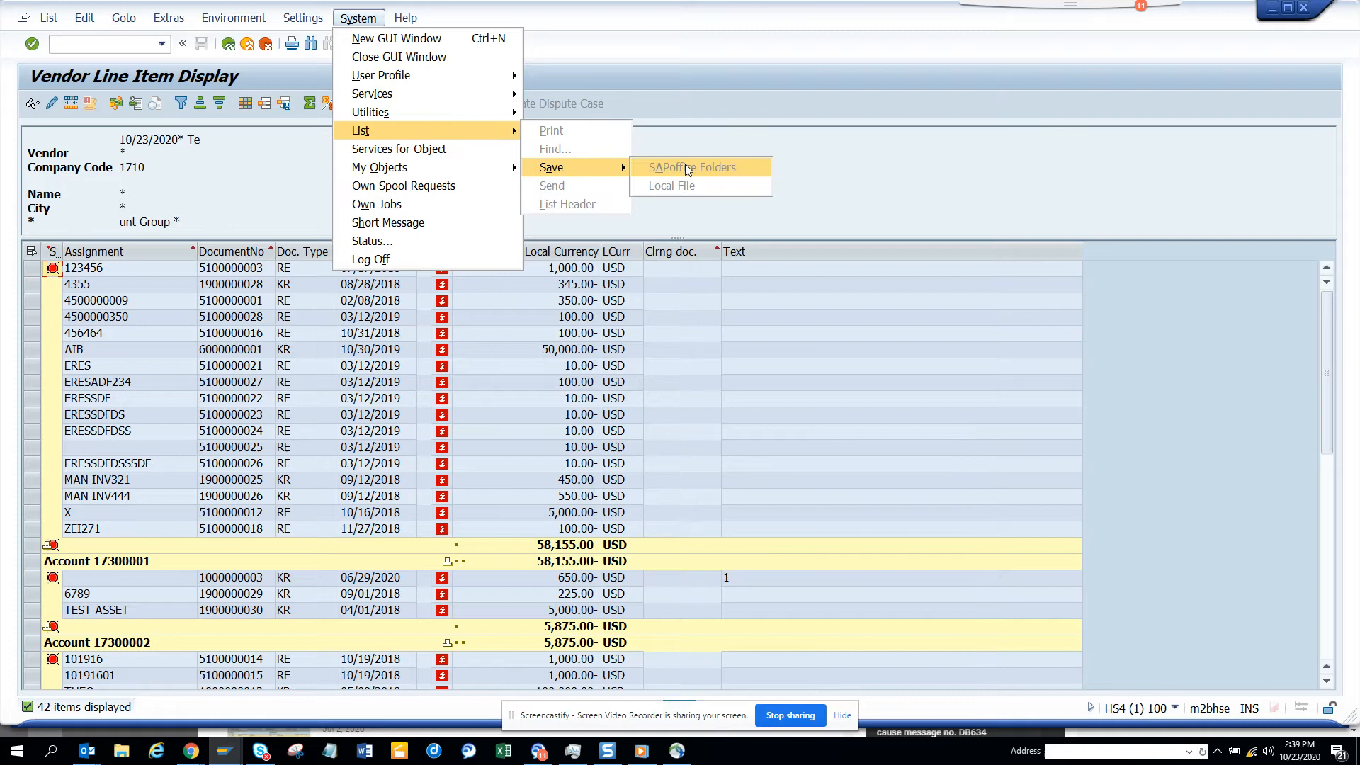
mouse_move(177, 188)
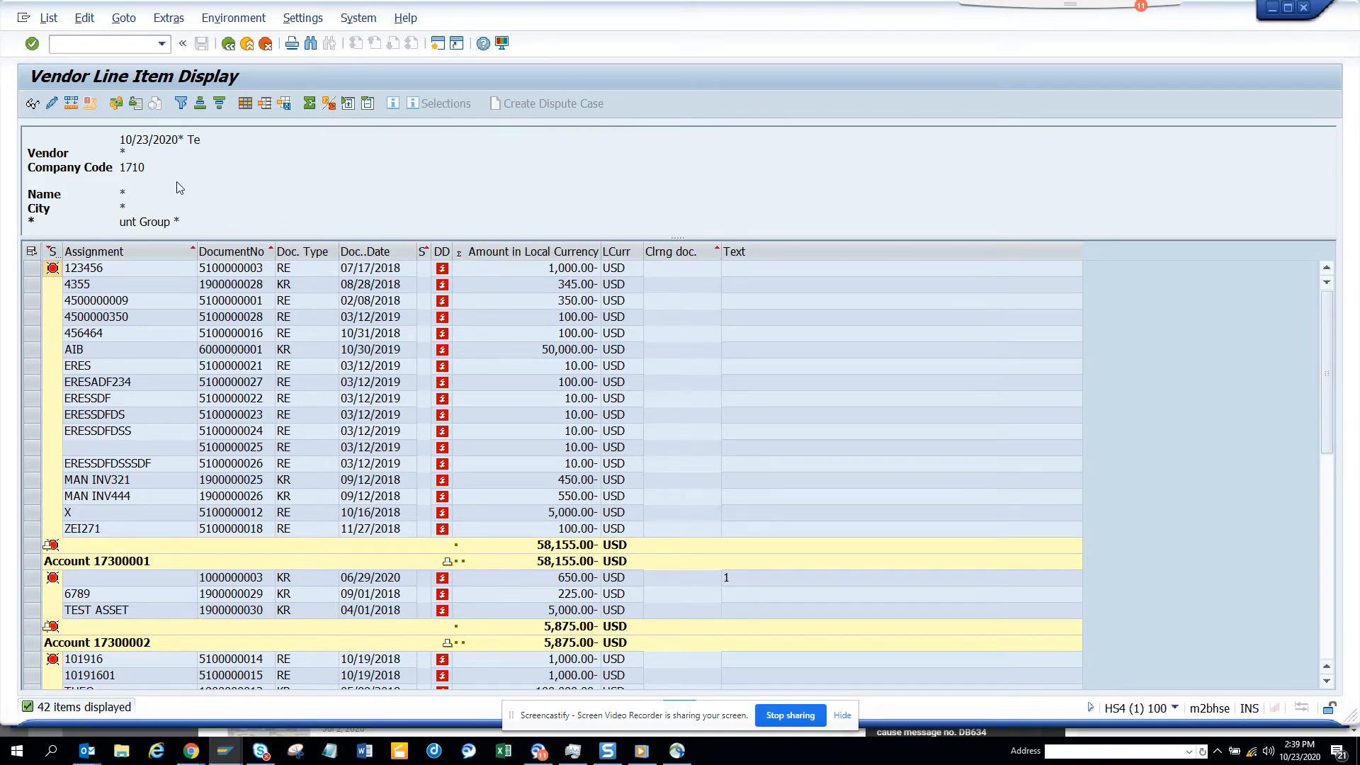
- Start exporting the vendor line item list to a local file via List > Export
left_click(49, 17)
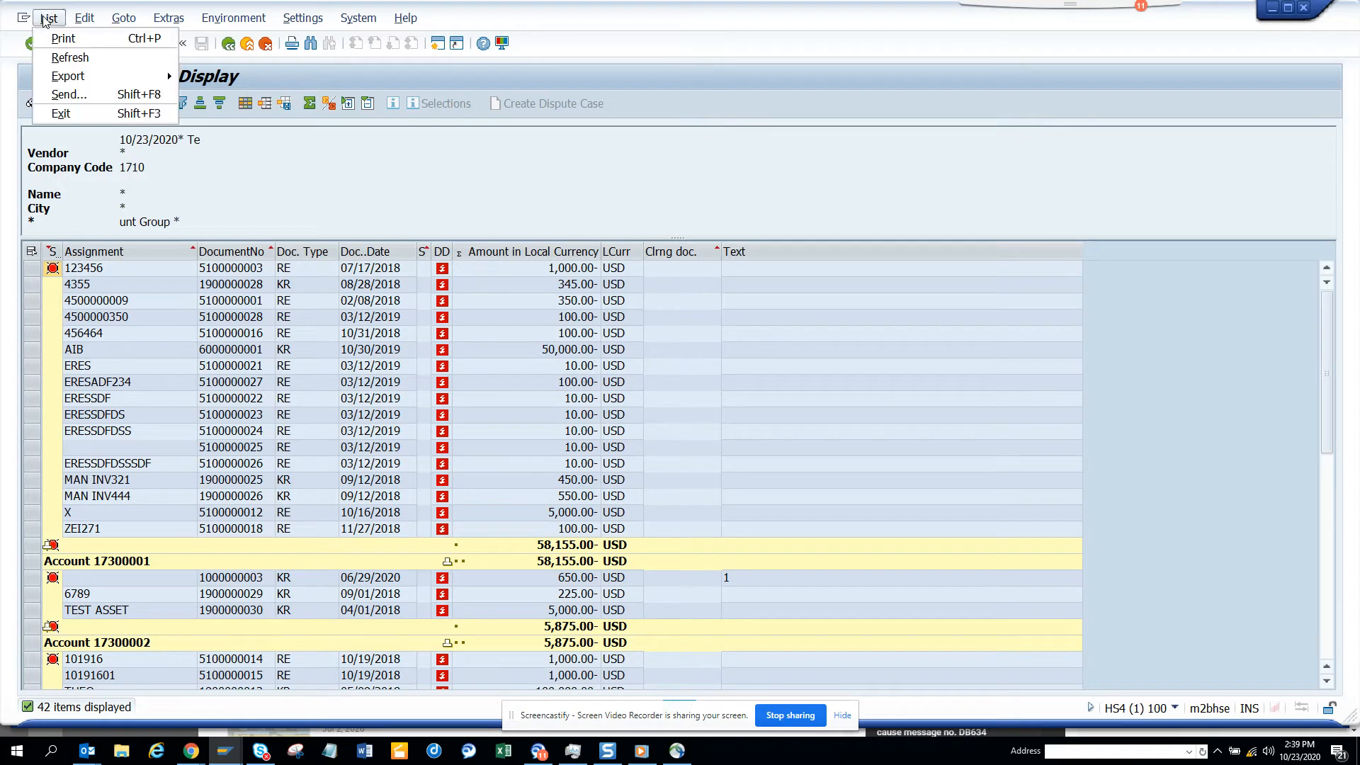
left_click(68, 76)
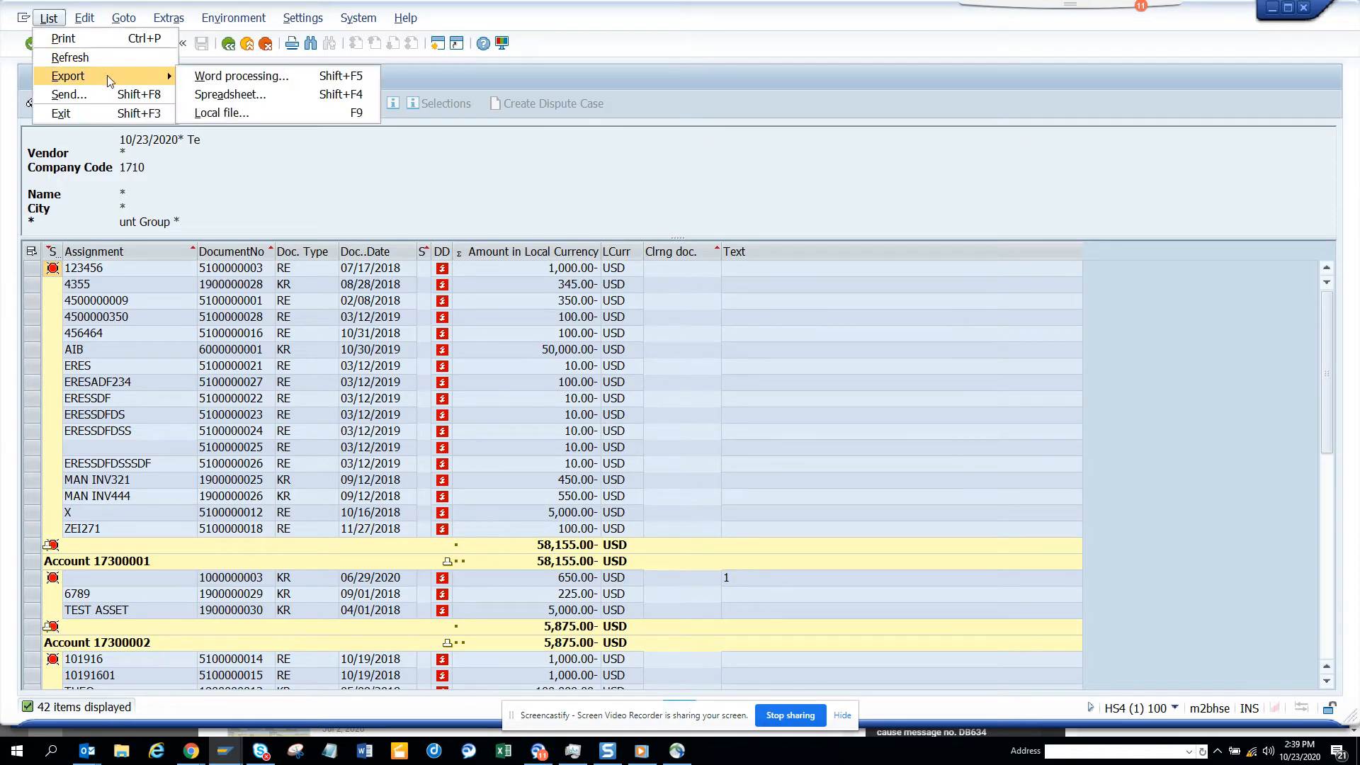
mouse_move(230, 94)
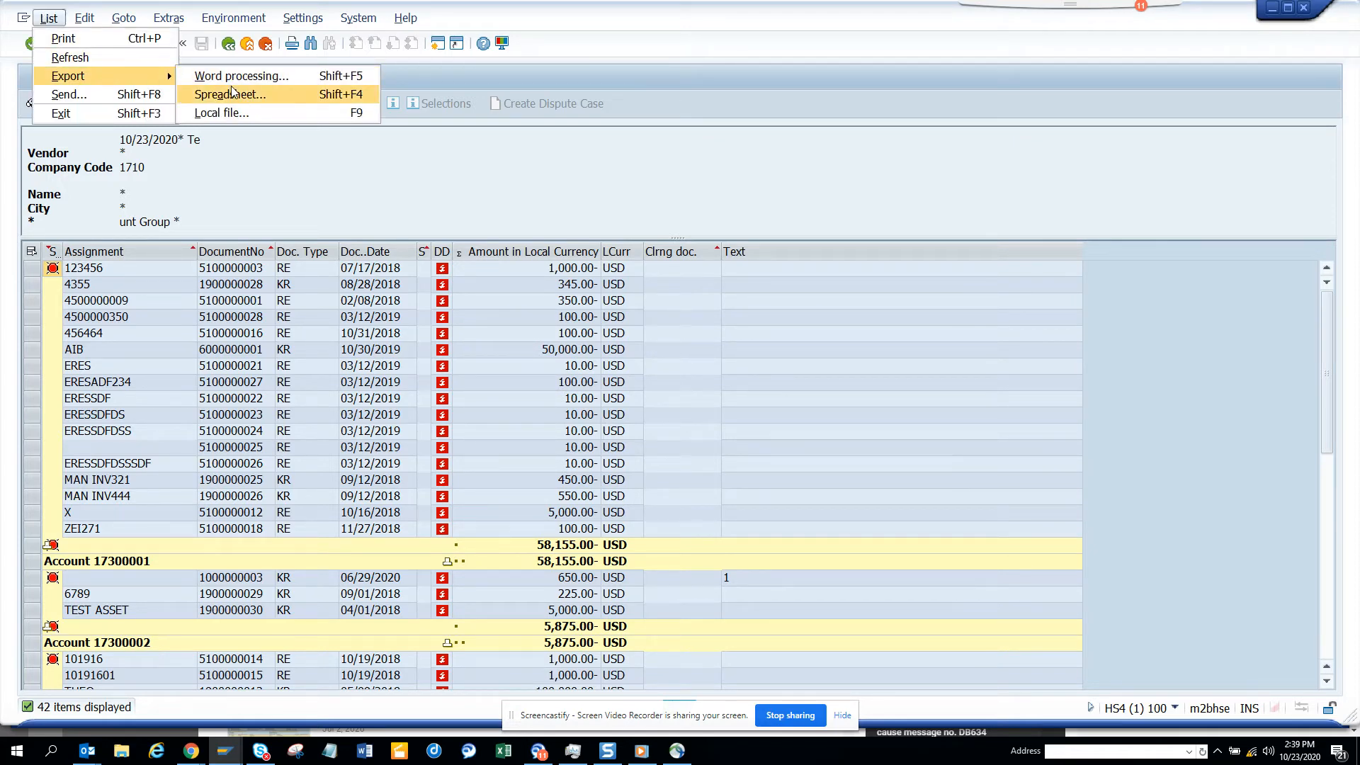
mouse_move(219, 112)
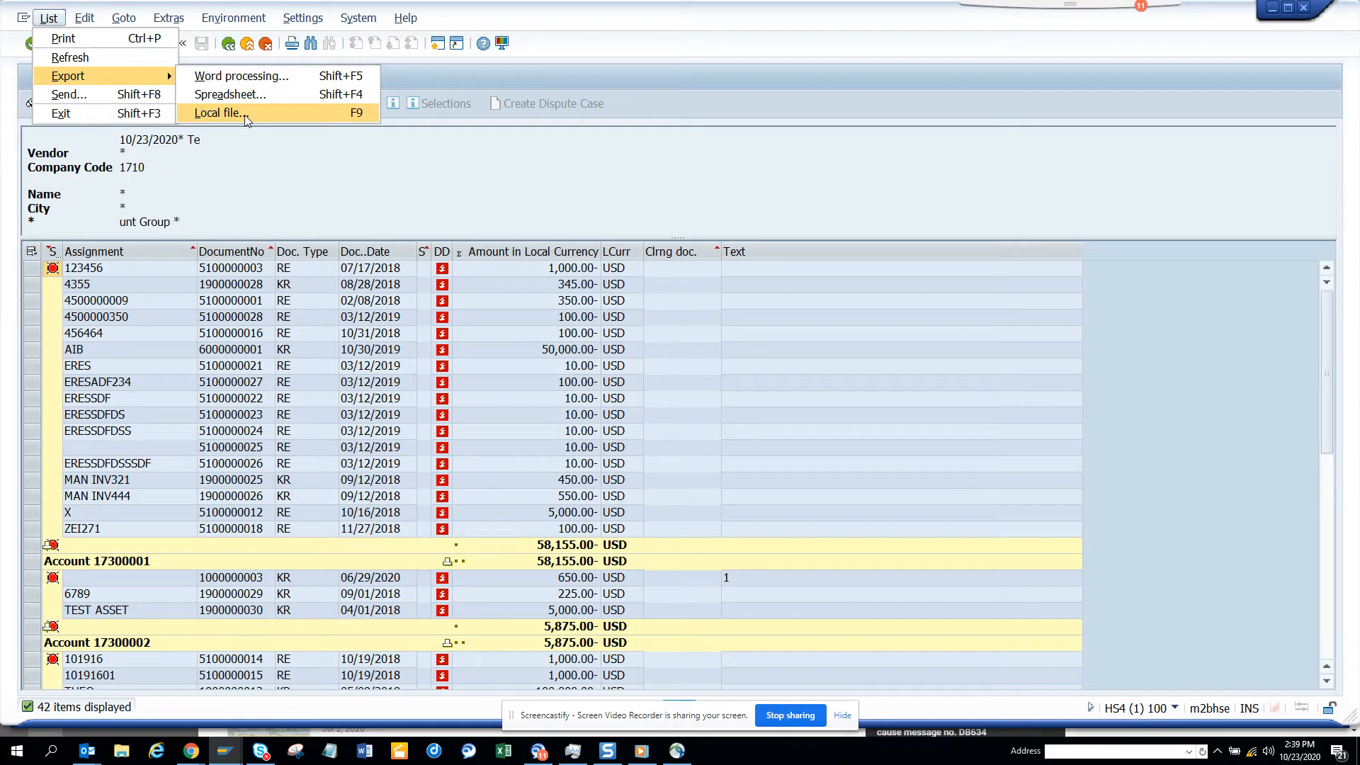
left_click(220, 112)
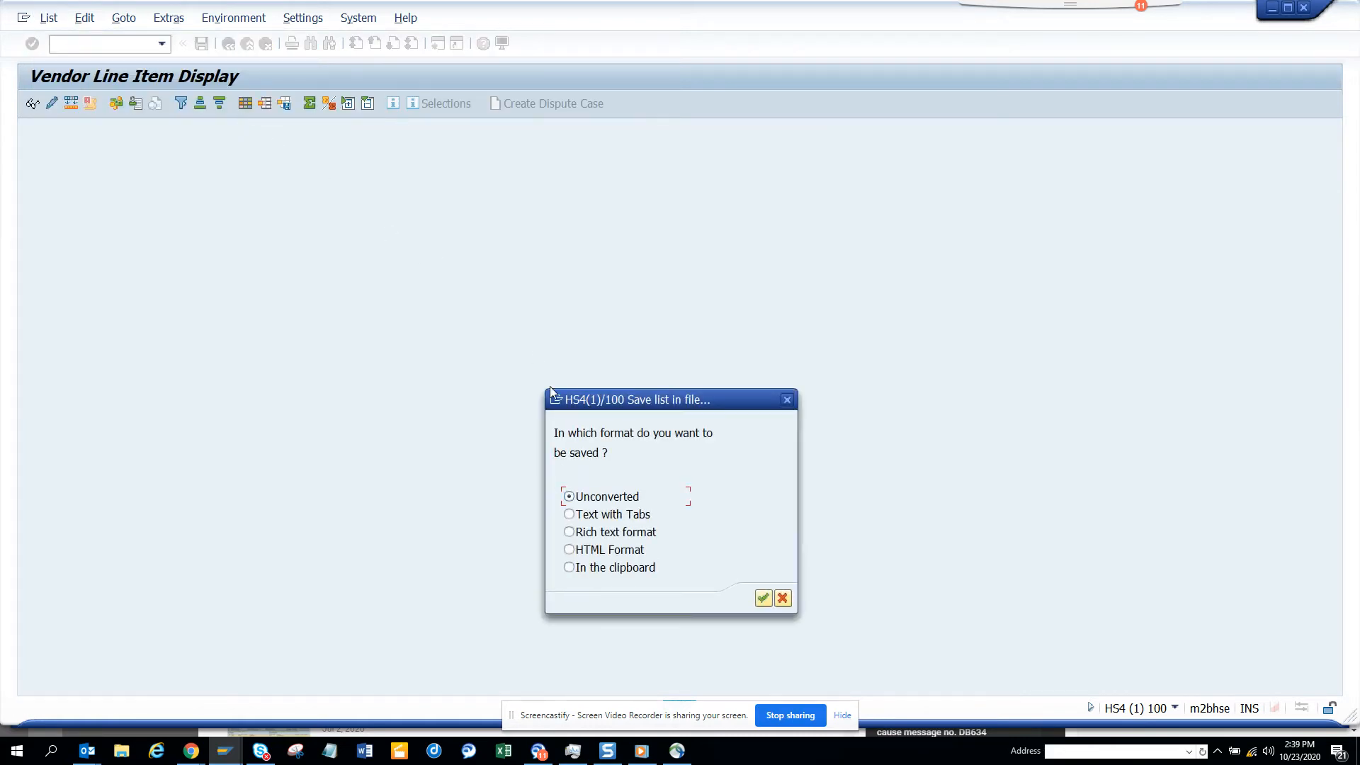
mouse_move(787, 434)
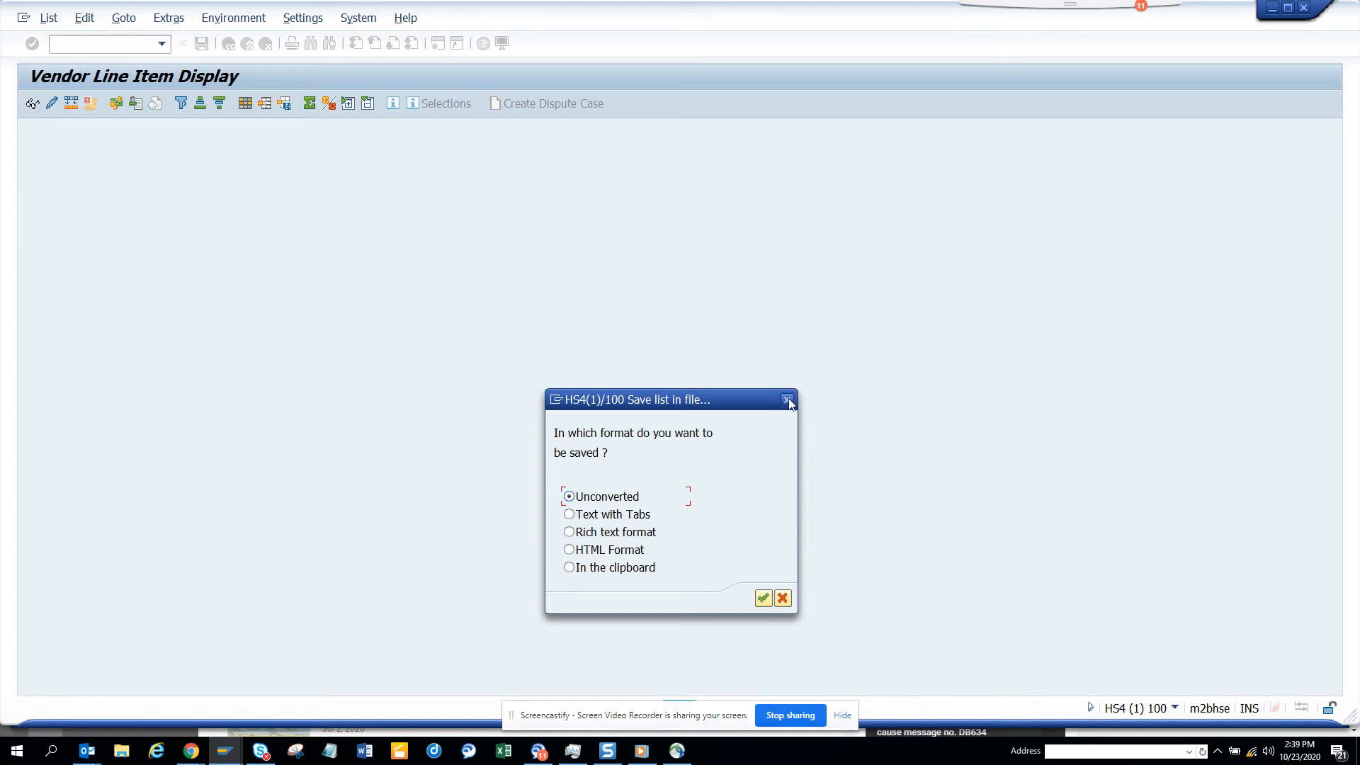
mouse_move(788, 399)
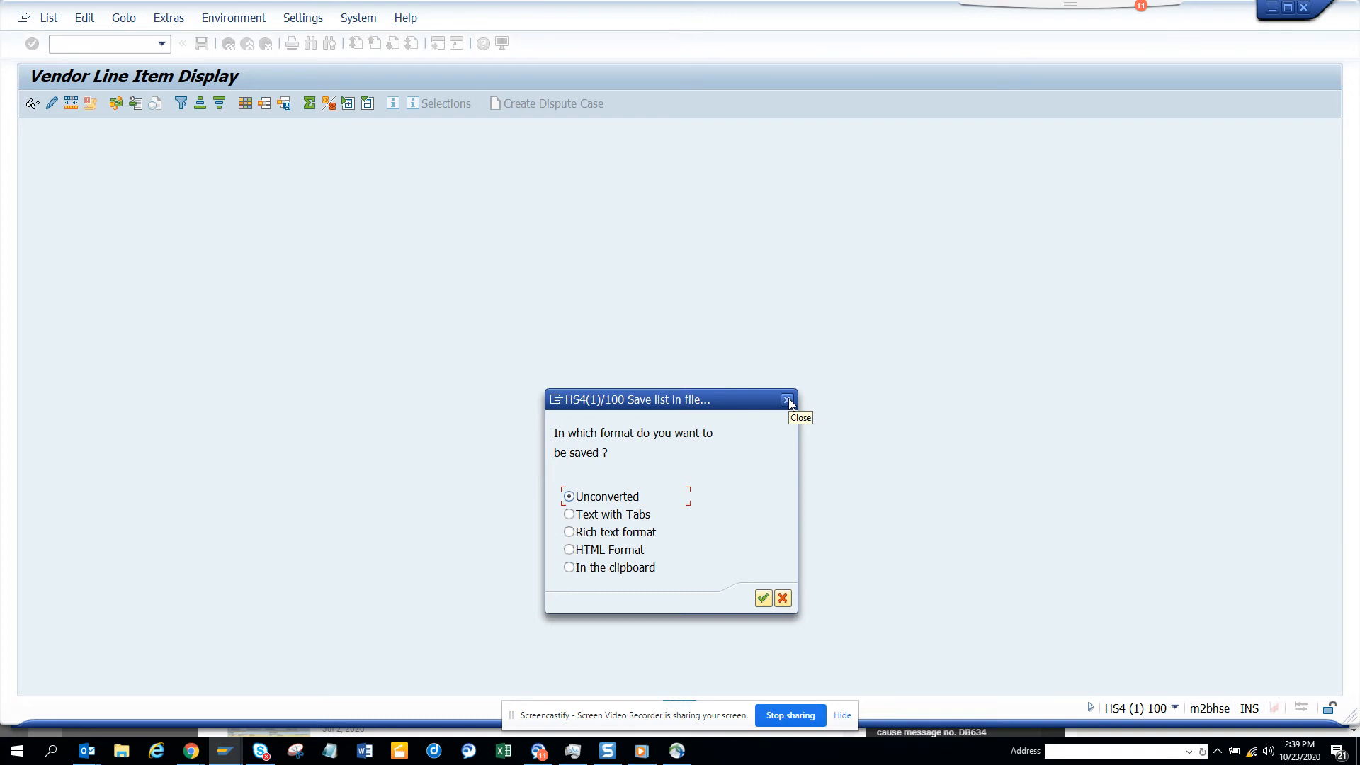
mouse_move(787, 400)
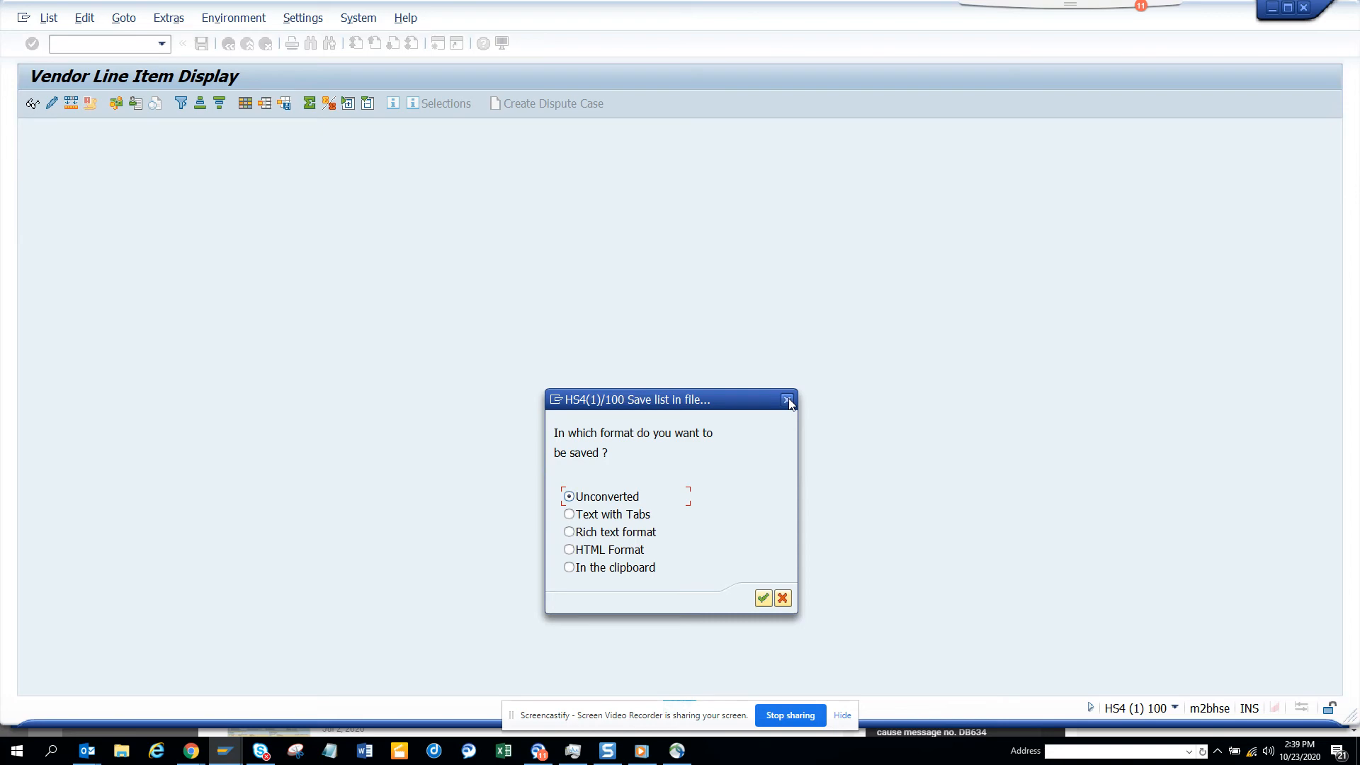
- Close the Save list in file dialog, returning to the 42-item vendor grid
left_click(788, 400)
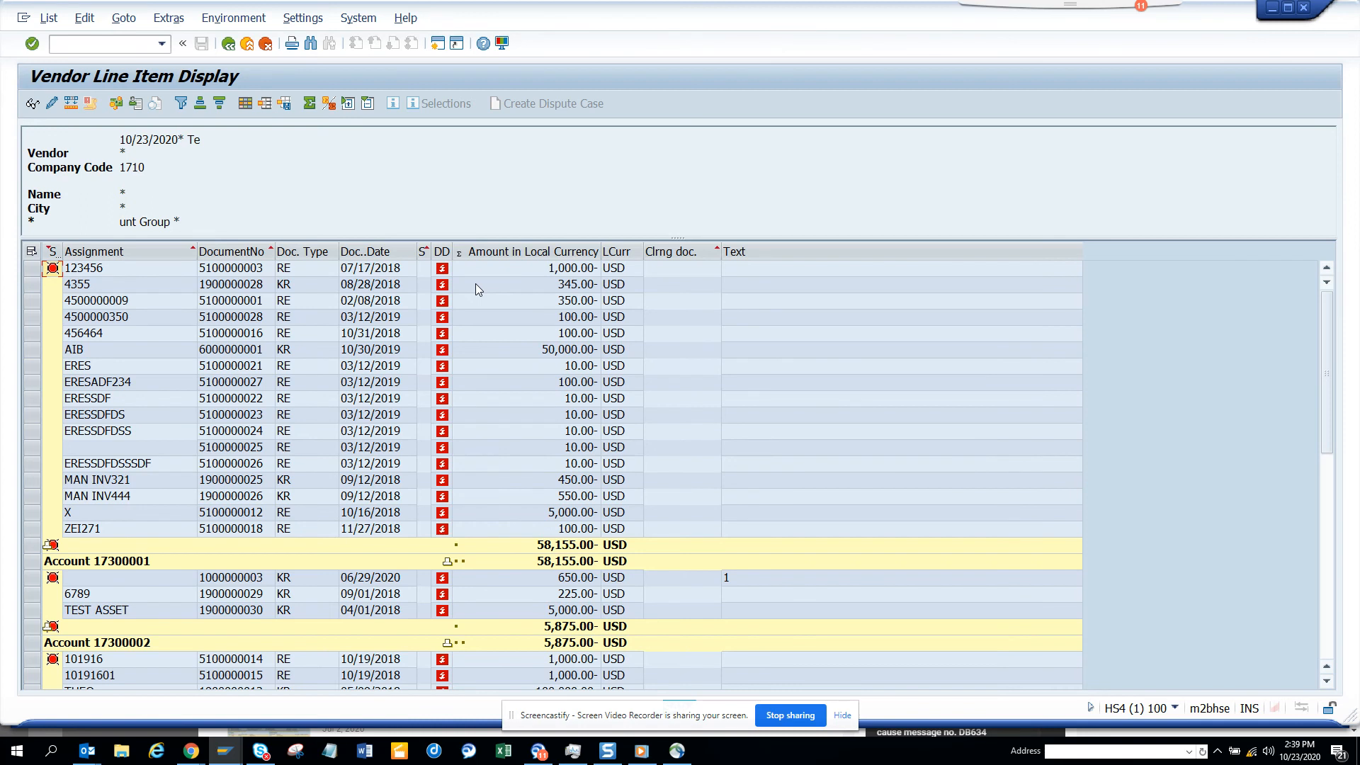
mouse_move(357, 17)
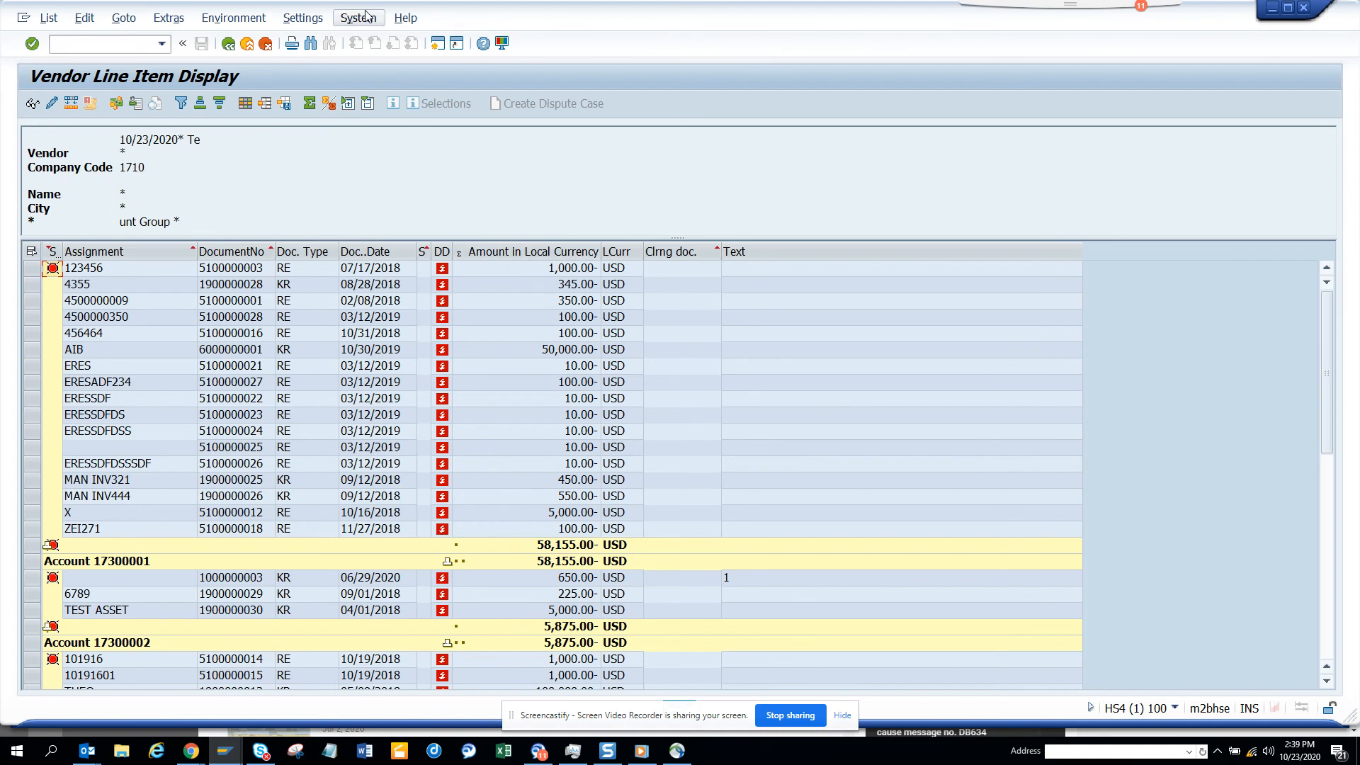